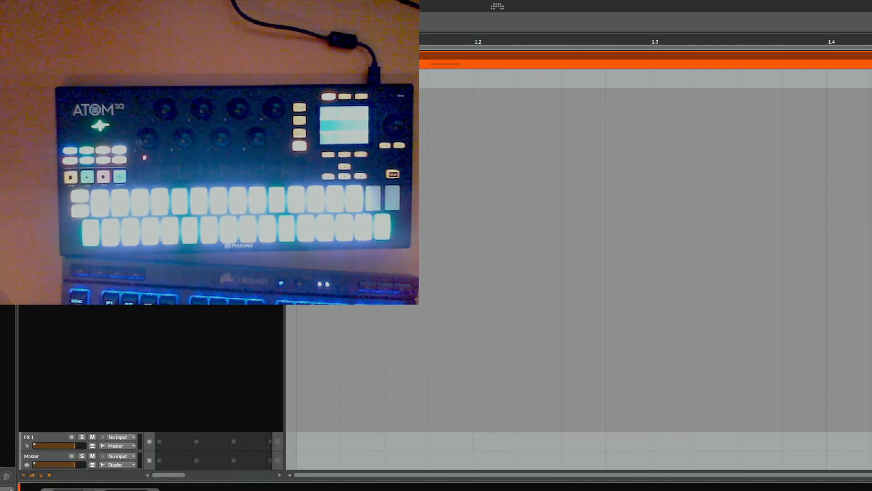
pyautogui.moveTo(822, 3)
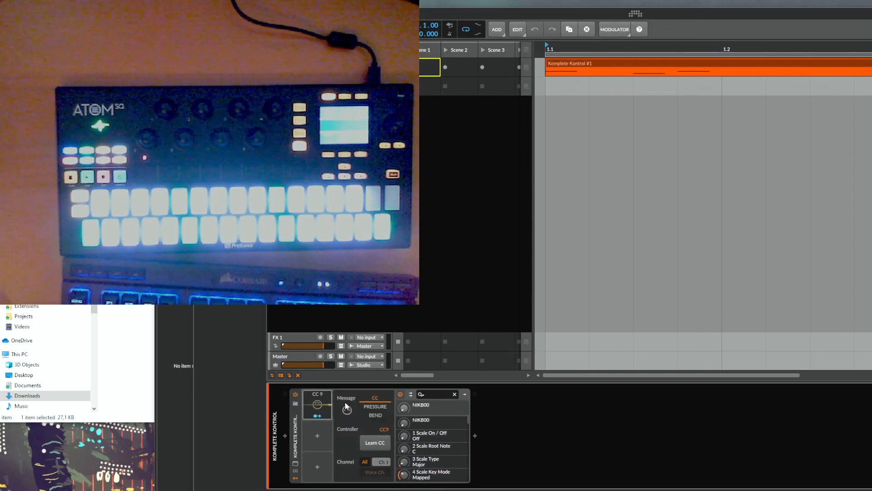
# Change the Komplete Kontrol track's CC modulator from CC 9 to CC 64.
pyautogui.click(376, 443)
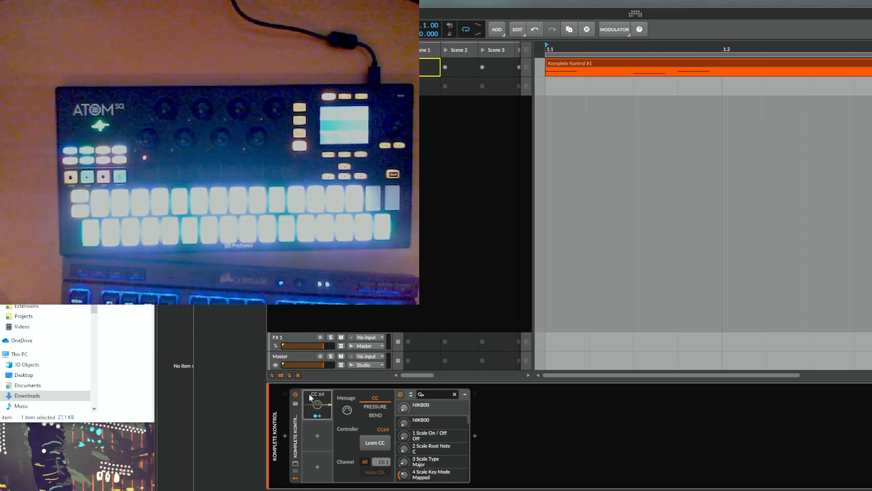
pyautogui.moveTo(566, 261)
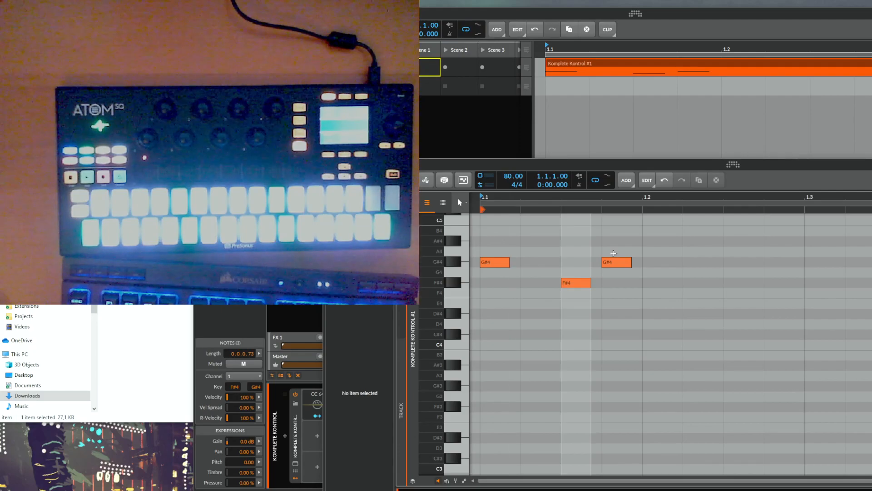
# Set the Atom SQ left/right and up/down arrow buttons to send MIDI CC in Controllers settings.
pyautogui.click(494, 262)
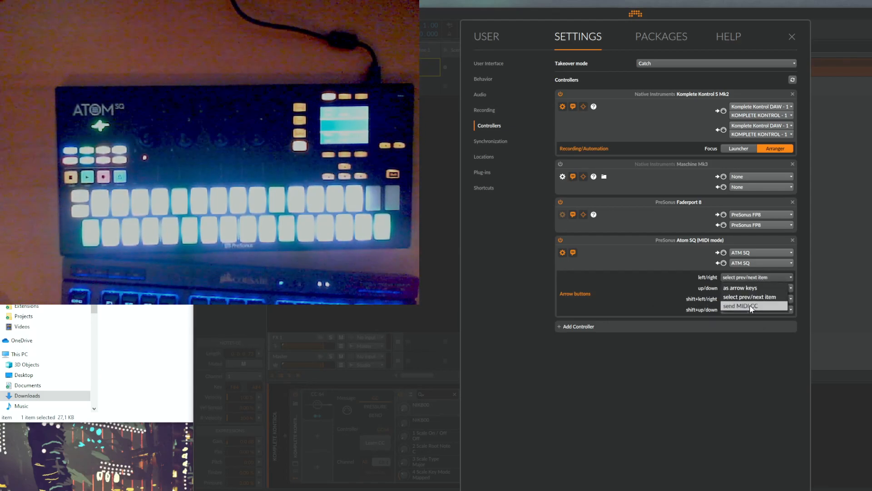
pyautogui.click(739, 307)
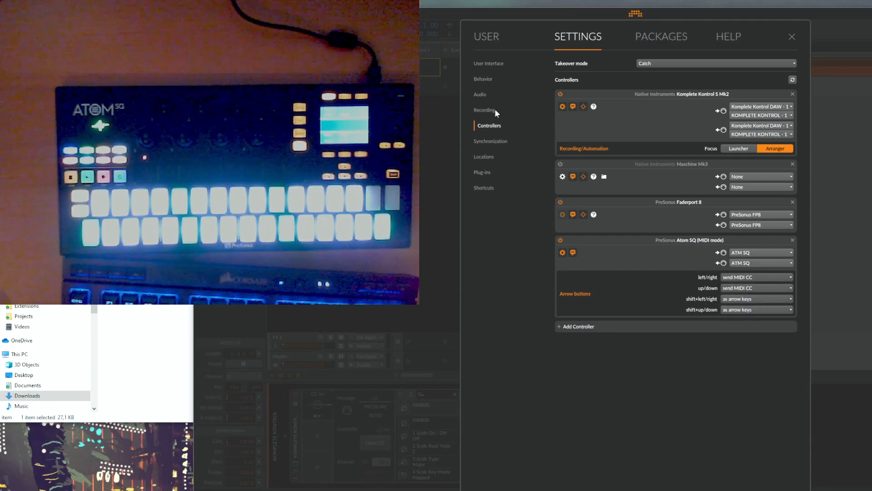
pyautogui.click(489, 63)
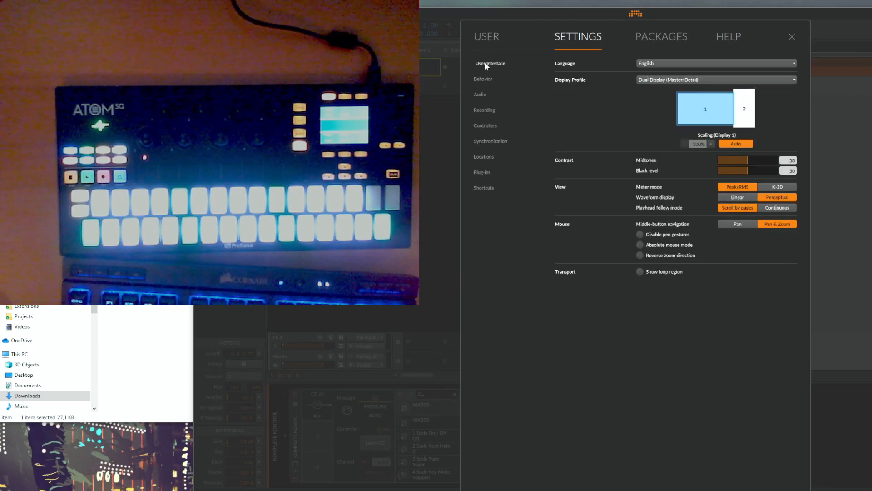
# In Controller shortcuts, assign the Atom SQ's CC105 as the shortcut for Copy.
pyautogui.click(483, 188)
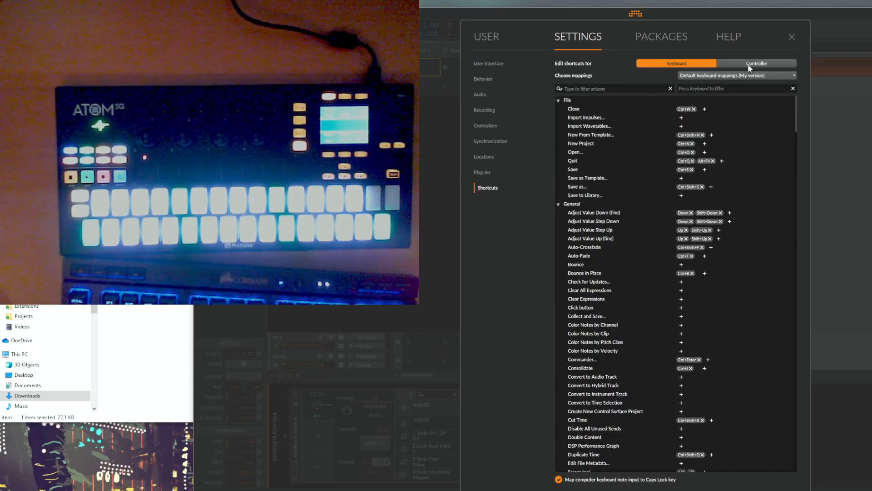
pyautogui.click(756, 63)
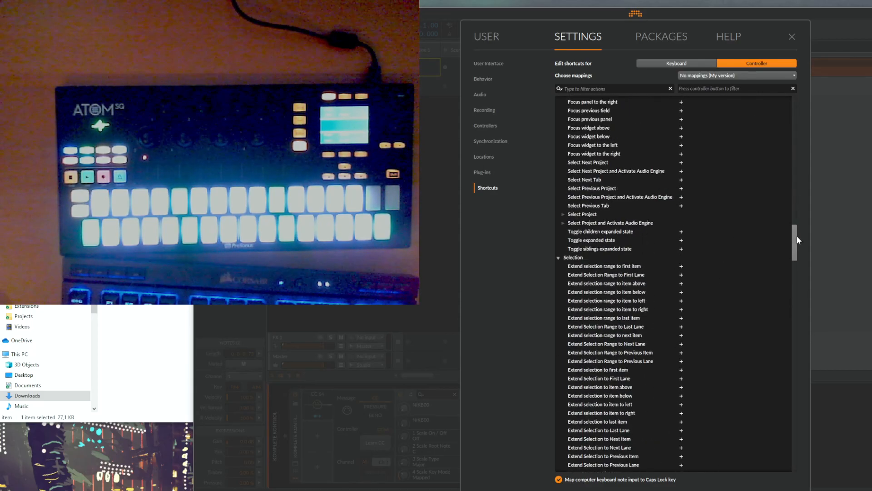
pyautogui.scroll(-3)
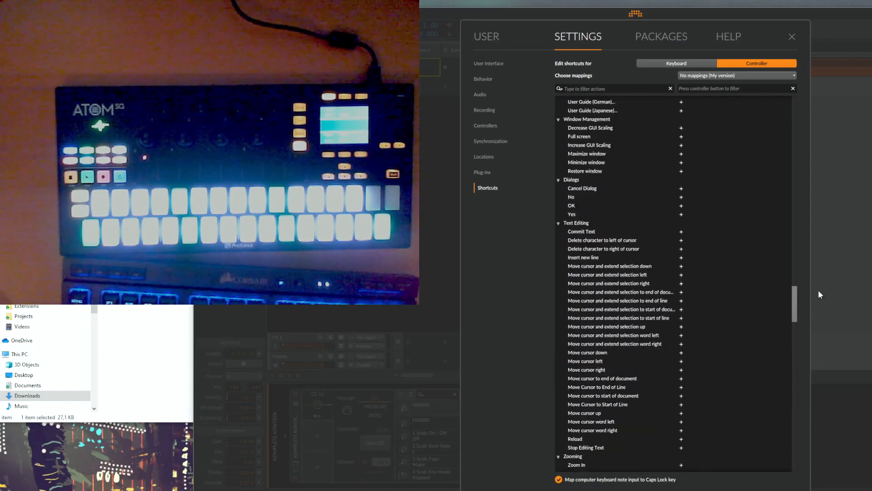
pyautogui.scroll(-3)
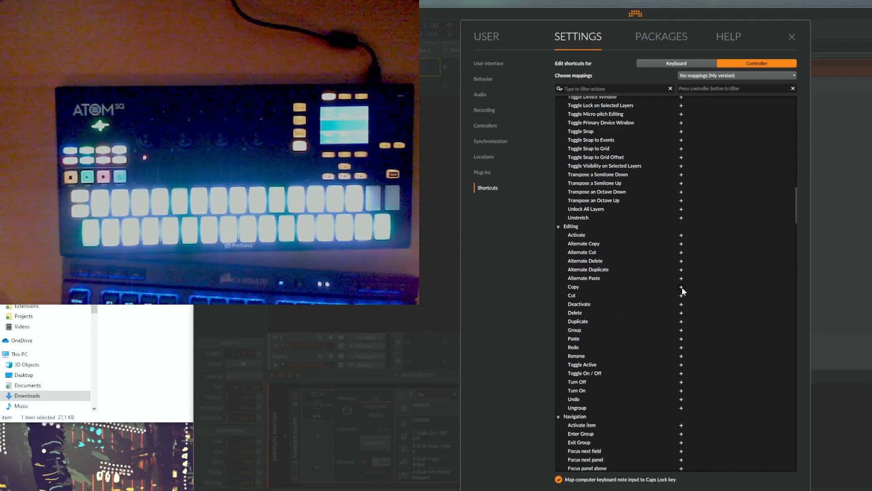
pyautogui.click(681, 287)
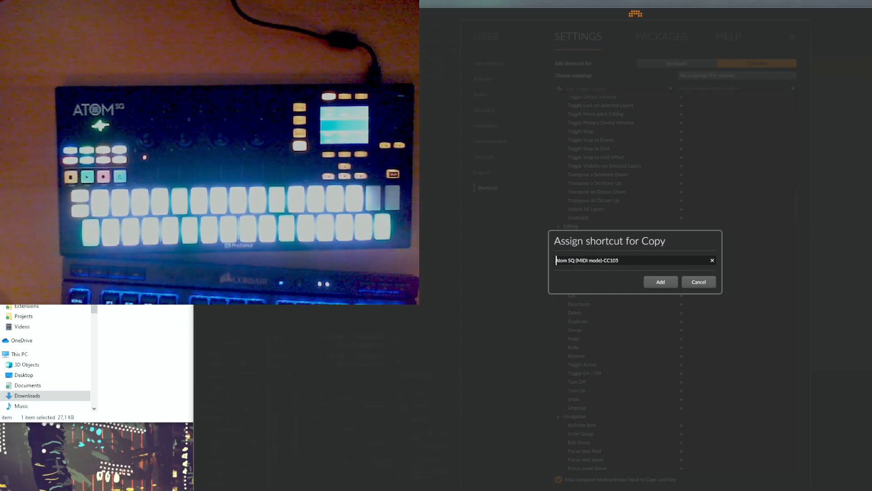
pyautogui.click(659, 282)
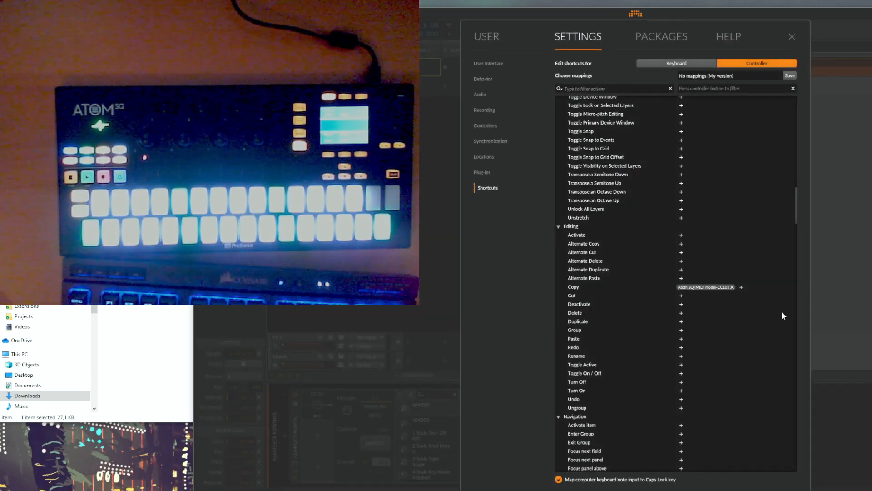
# Save the controller mappings and close Settings to return to the project.
pyautogui.click(734, 286)
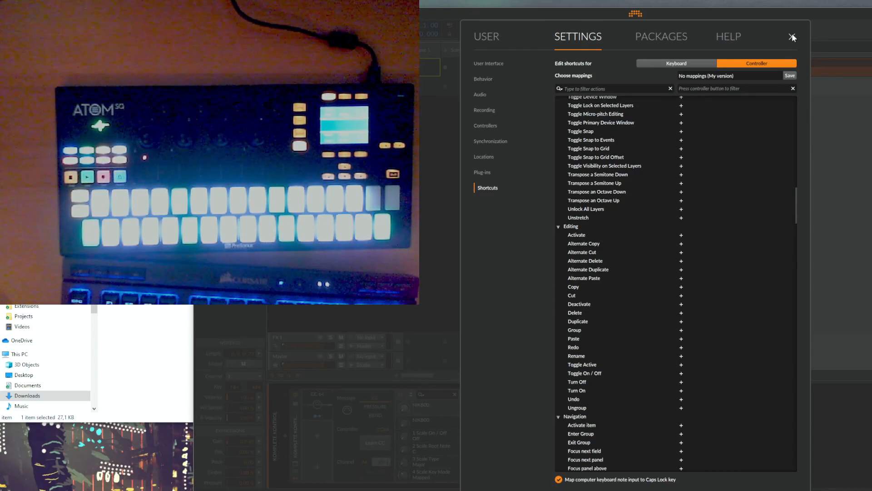
pyautogui.click(792, 37)
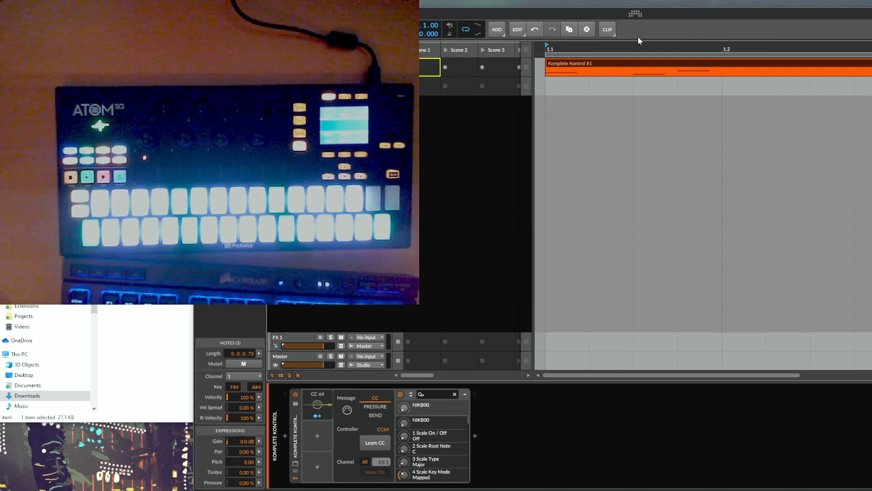